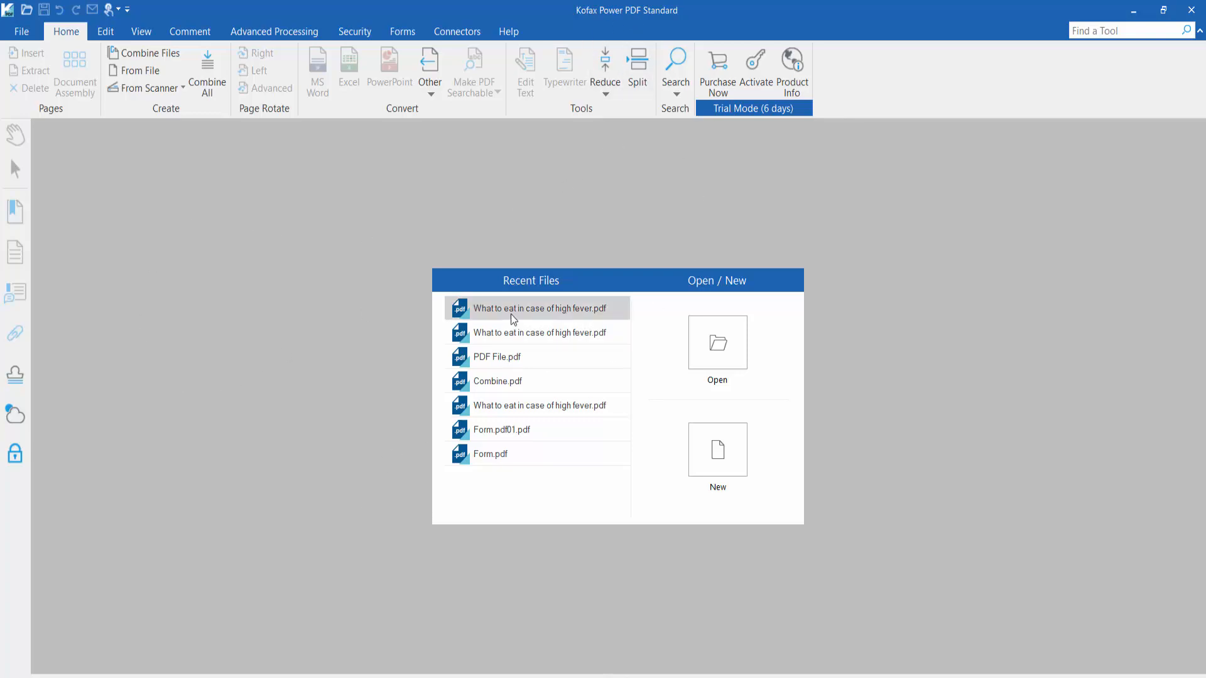
# - Open 'What to eat in case of high fever.pdf' from Recent Files and scroll down
pyautogui.doubleClick(539, 308)
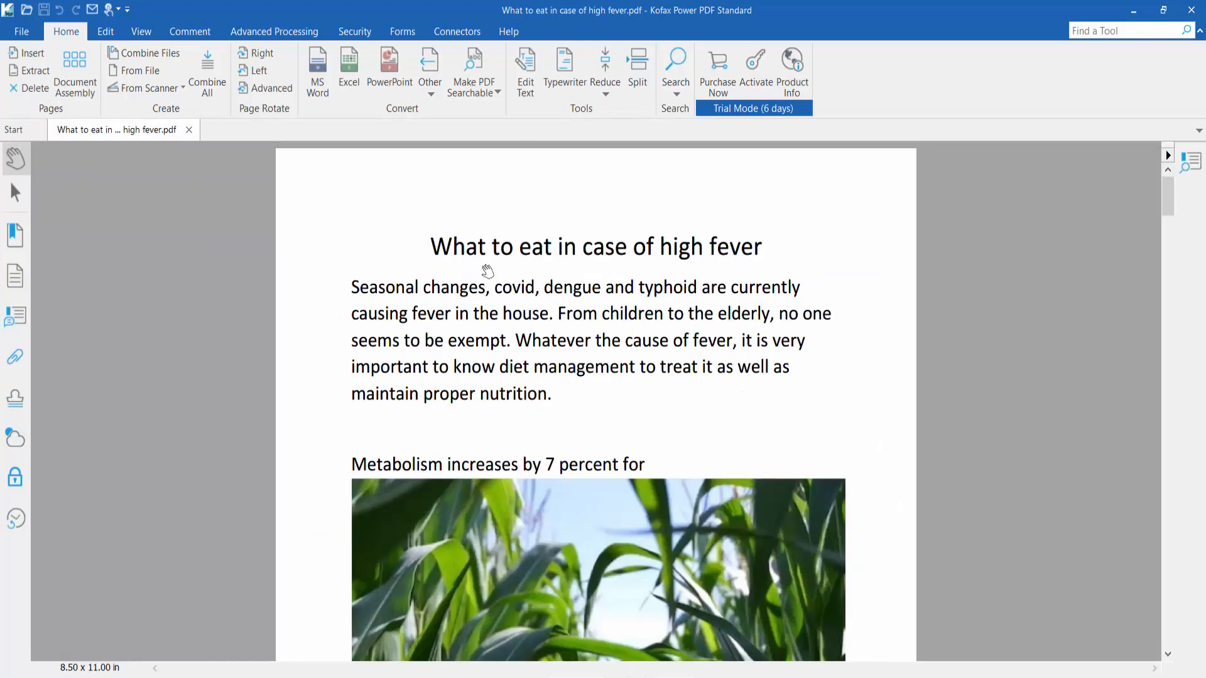
pyautogui.scroll(-3)
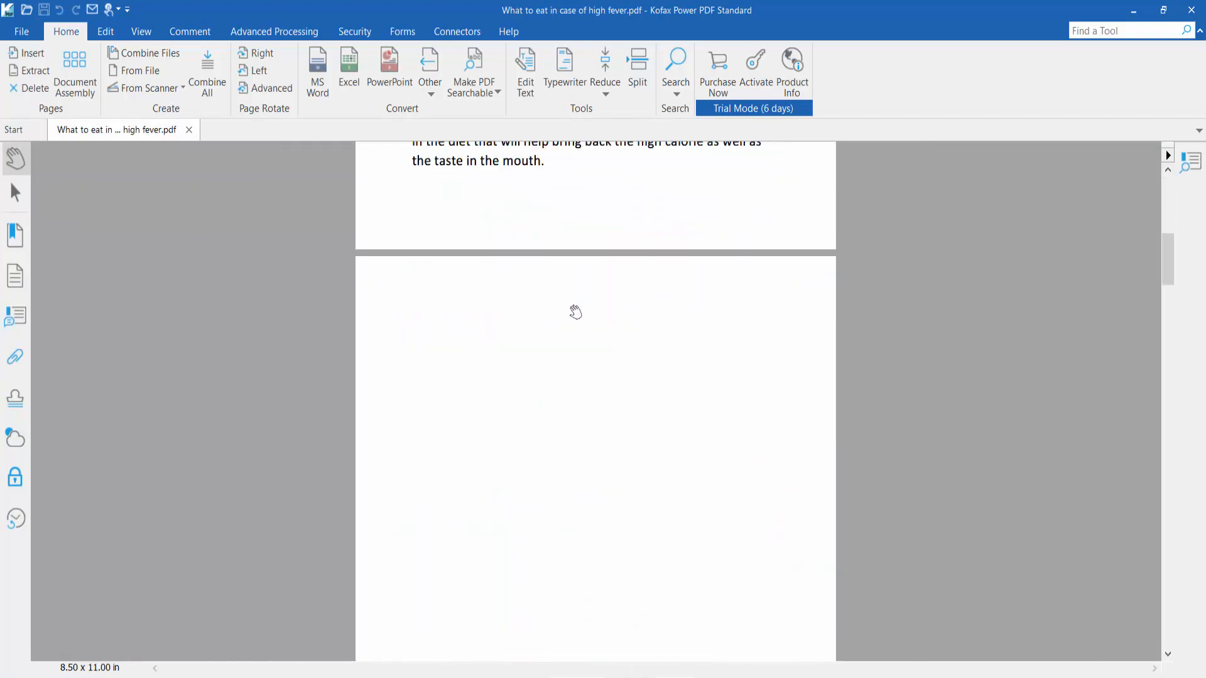
pyautogui.moveTo(516, 329)
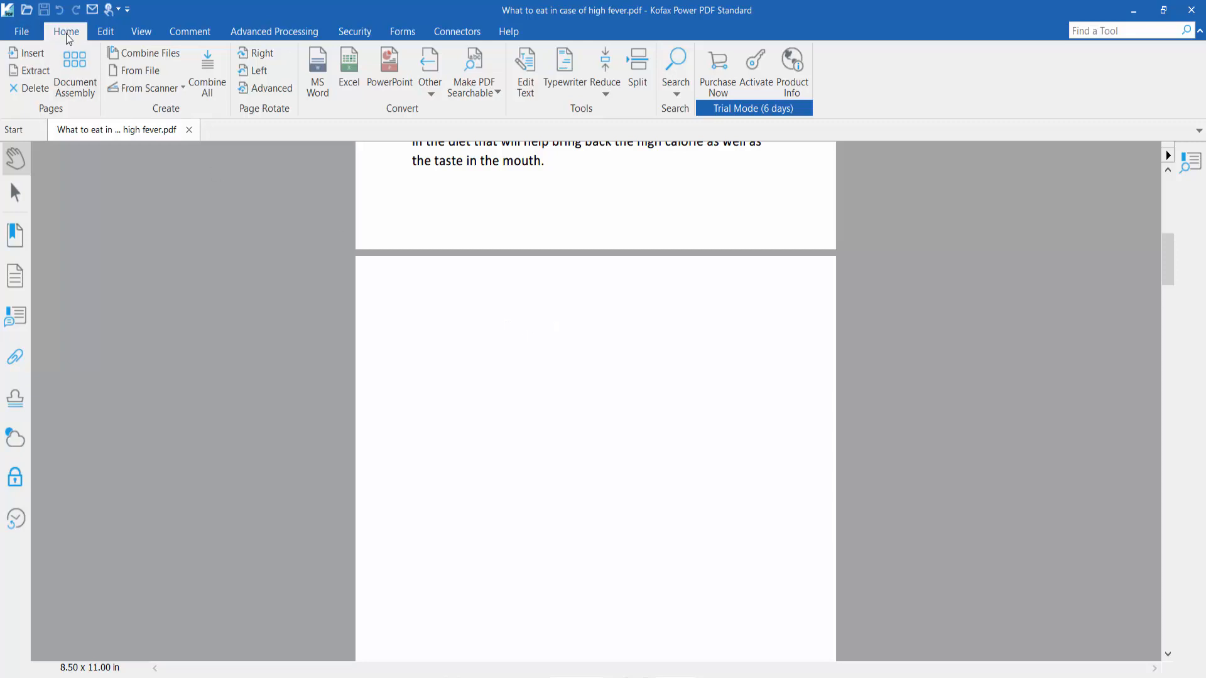
pyautogui.moveTo(566, 71)
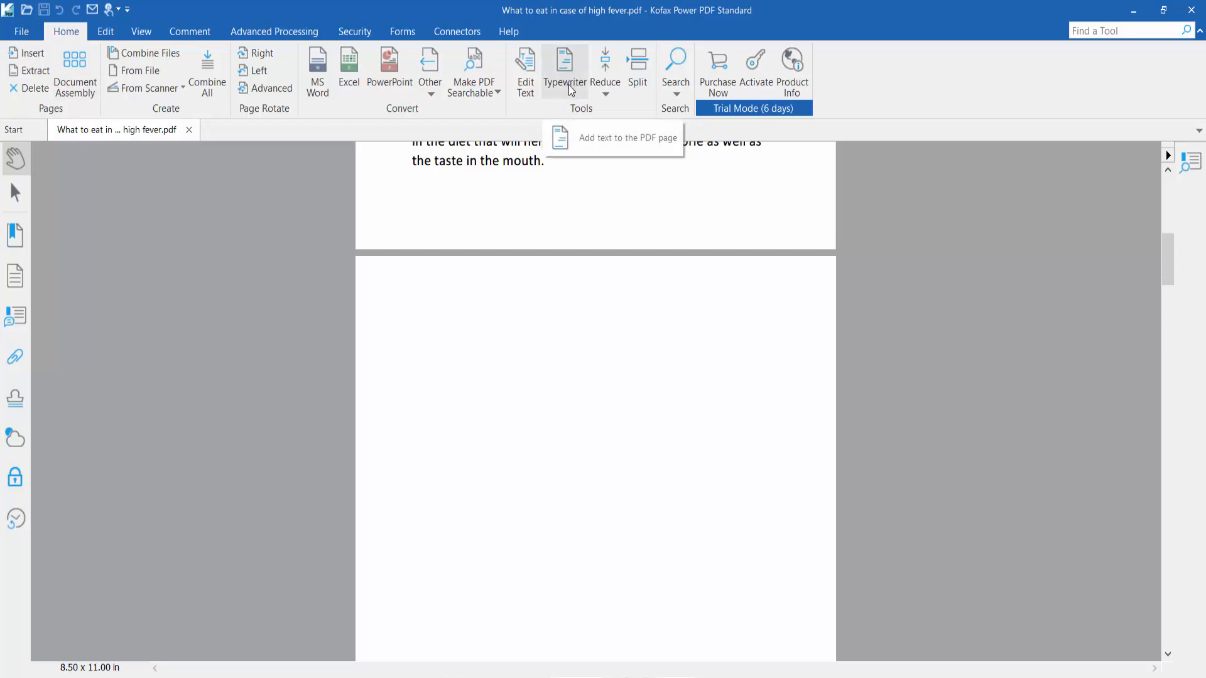
pyautogui.moveTo(554, 206)
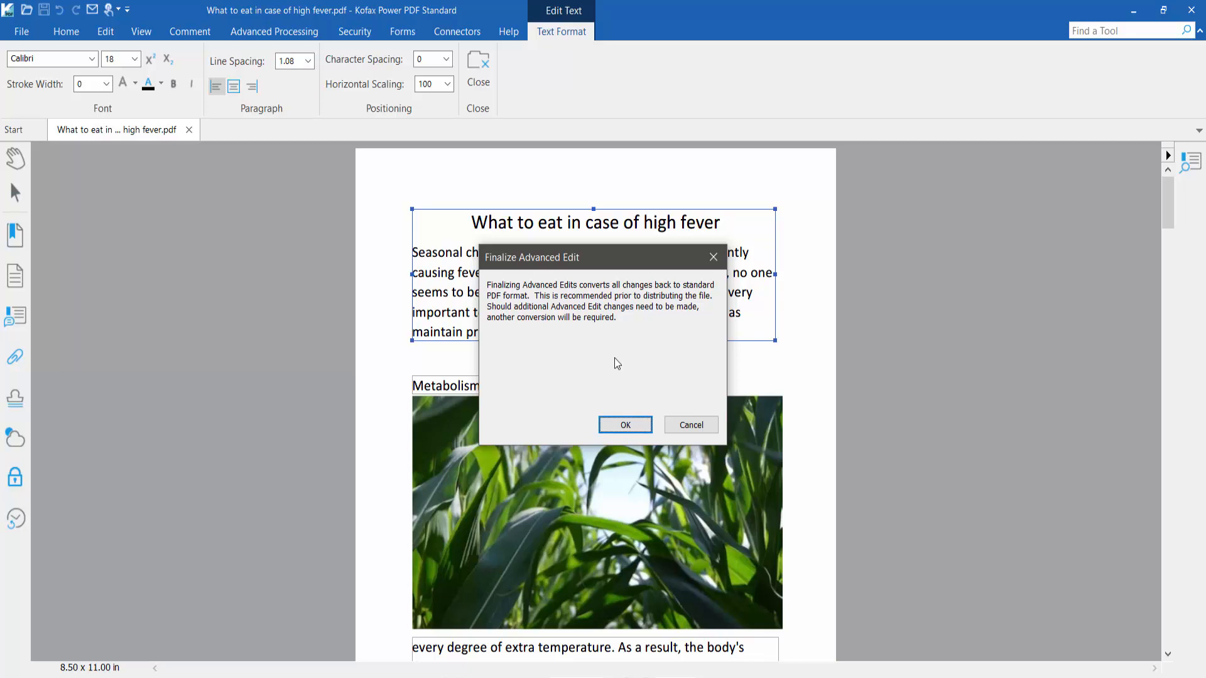
# - Append 'type your text' after 'maintain proper nutrition.' and 'type text' after 'the taste in the mouth.'
pyautogui.click(626, 425)
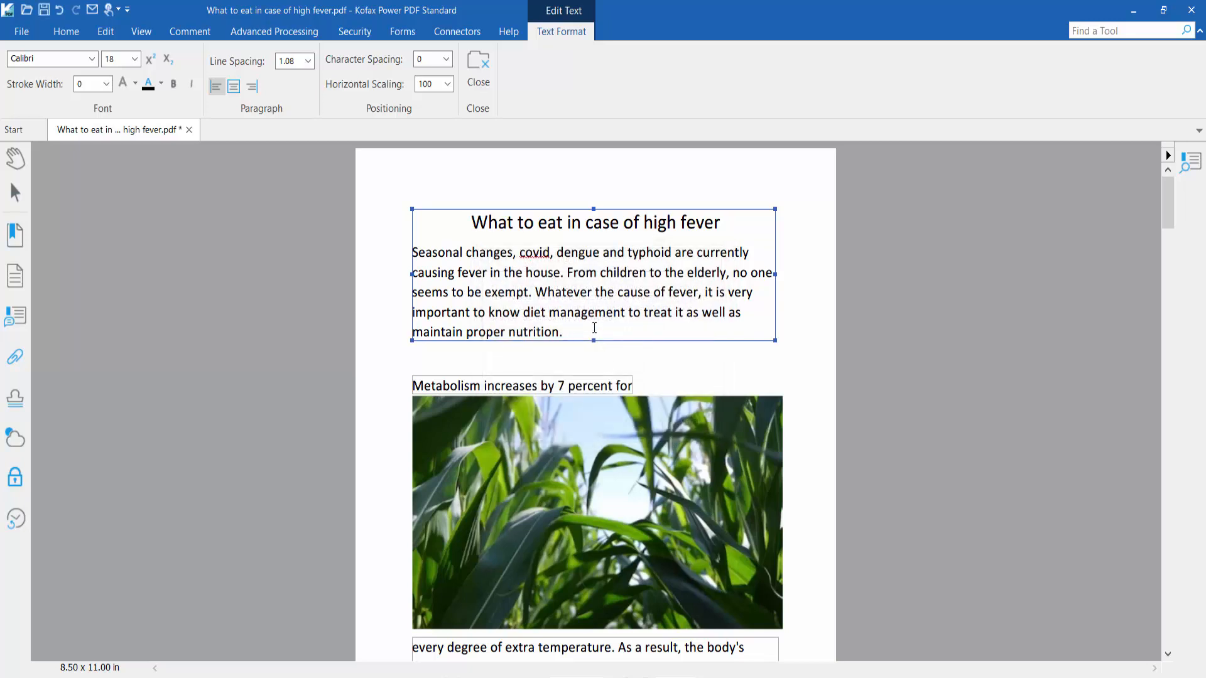
pyautogui.write('type y')
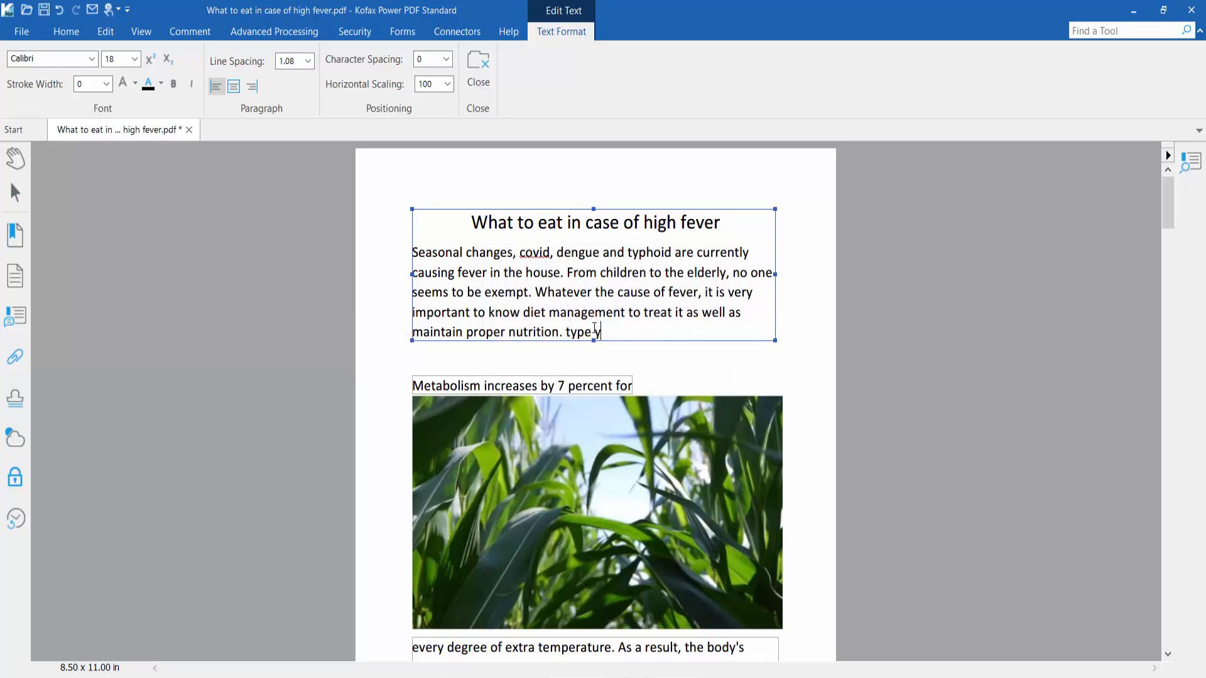
pyautogui.write('your te')
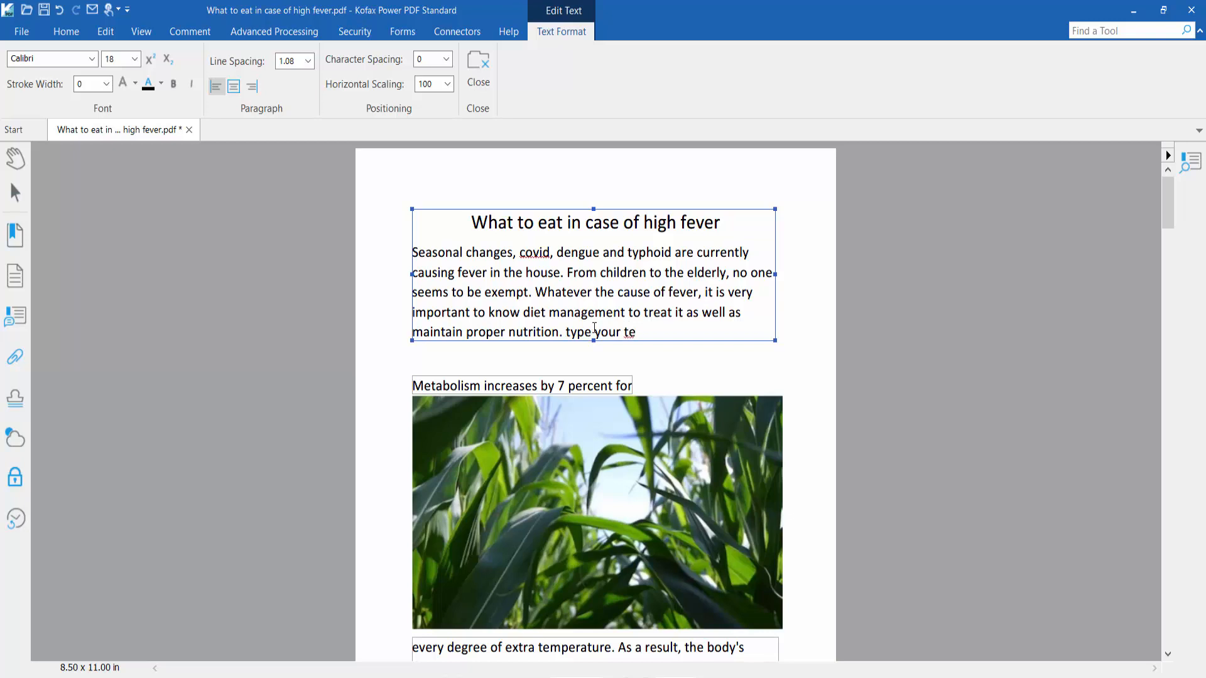
pyautogui.write('xt')
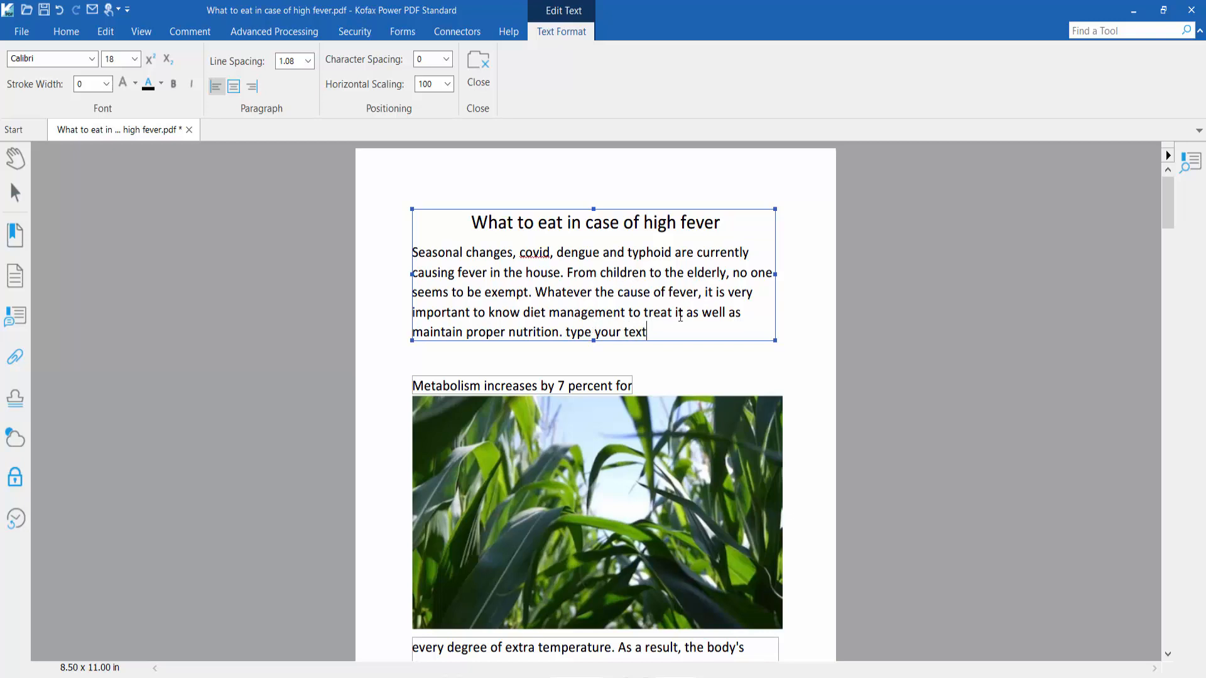
pyautogui.moveTo(671, 305)
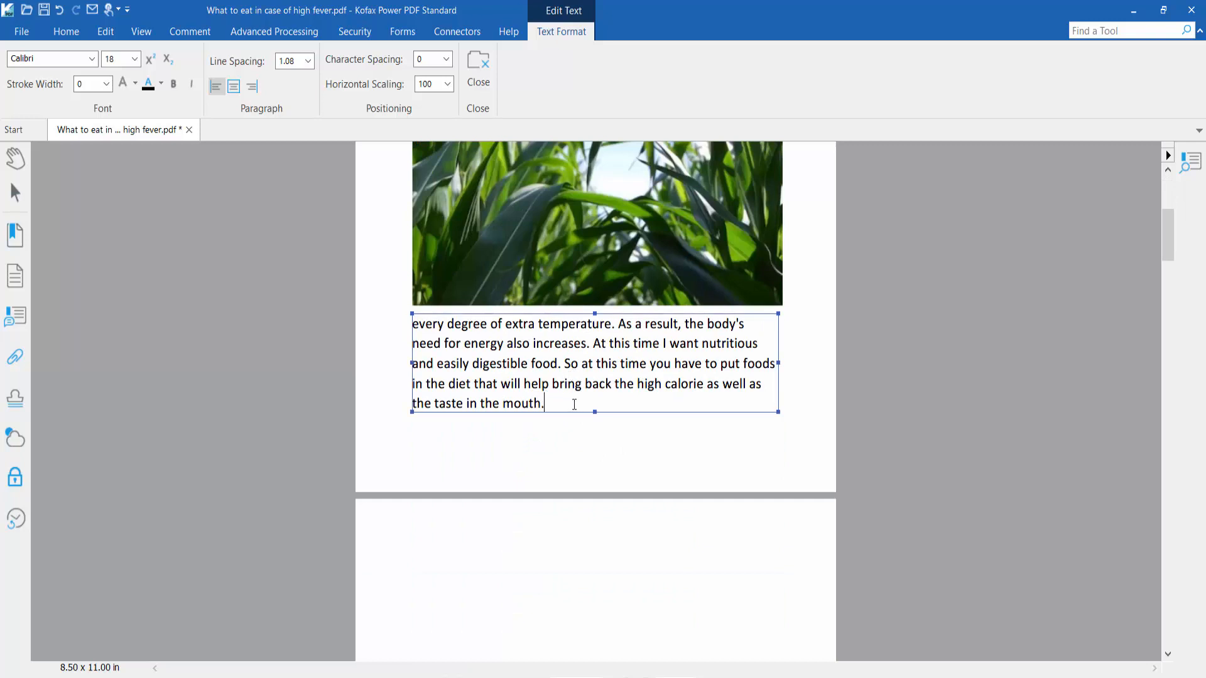
pyautogui.write('ty')
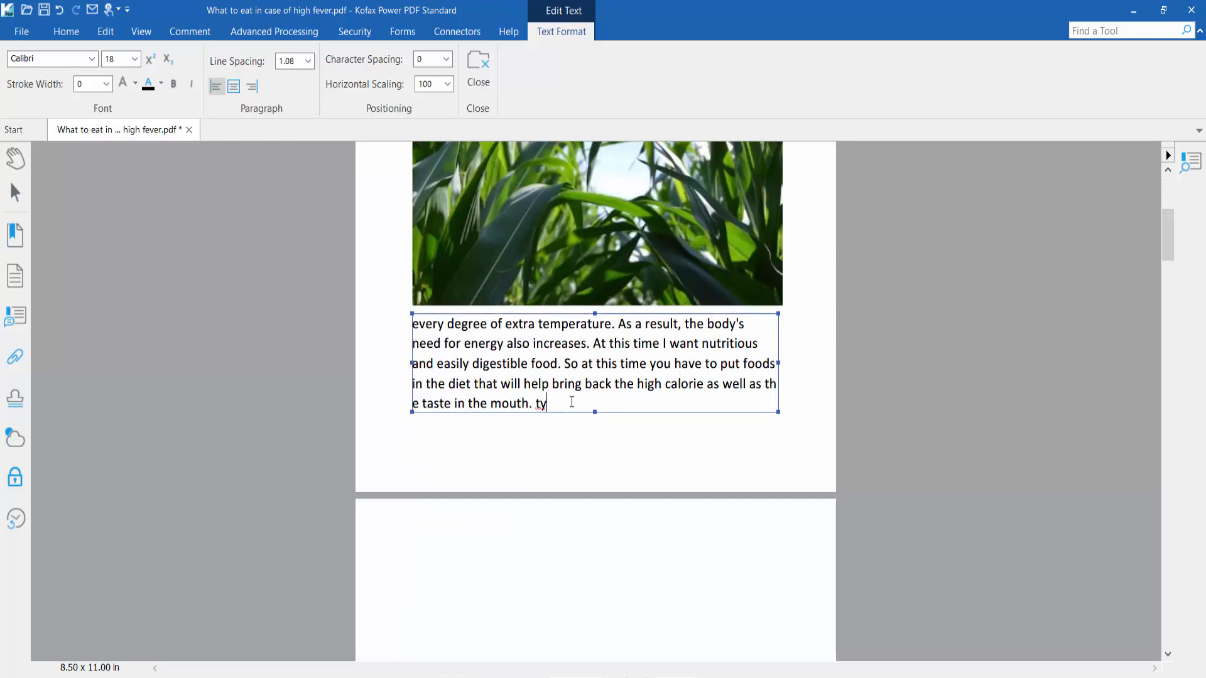
pyautogui.write('pe text')
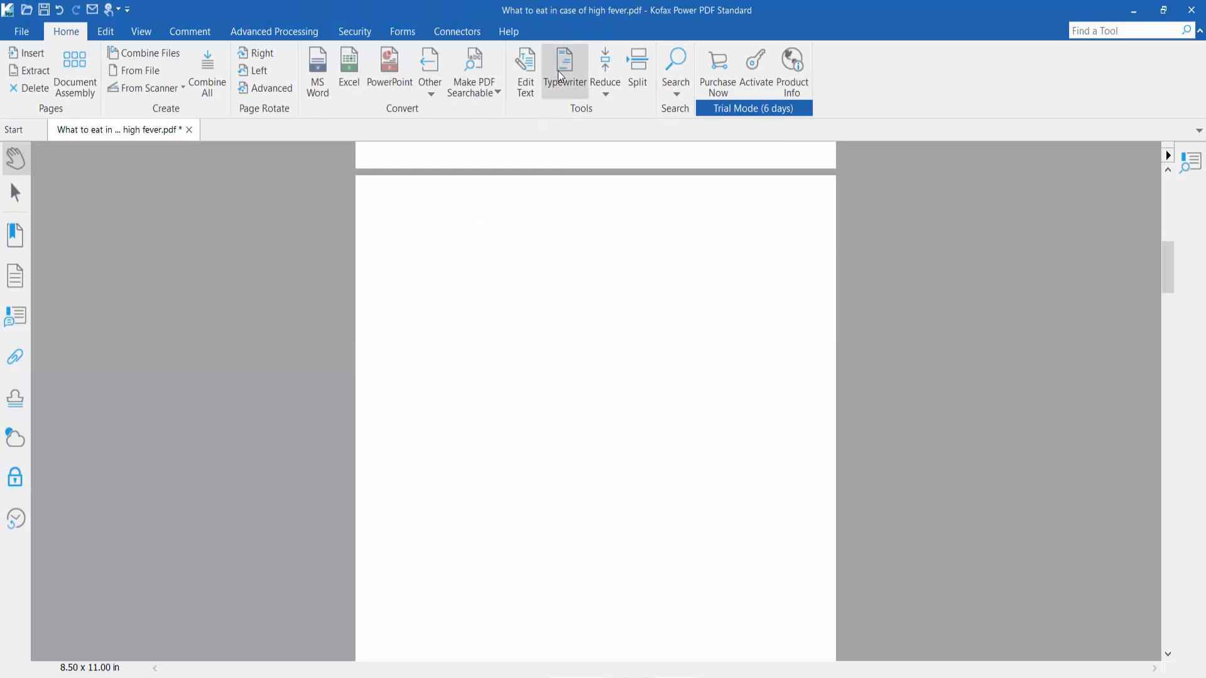
# - Place a Typewriter note reading 'type your text here yeah' on the blank page
pyautogui.click(564, 69)
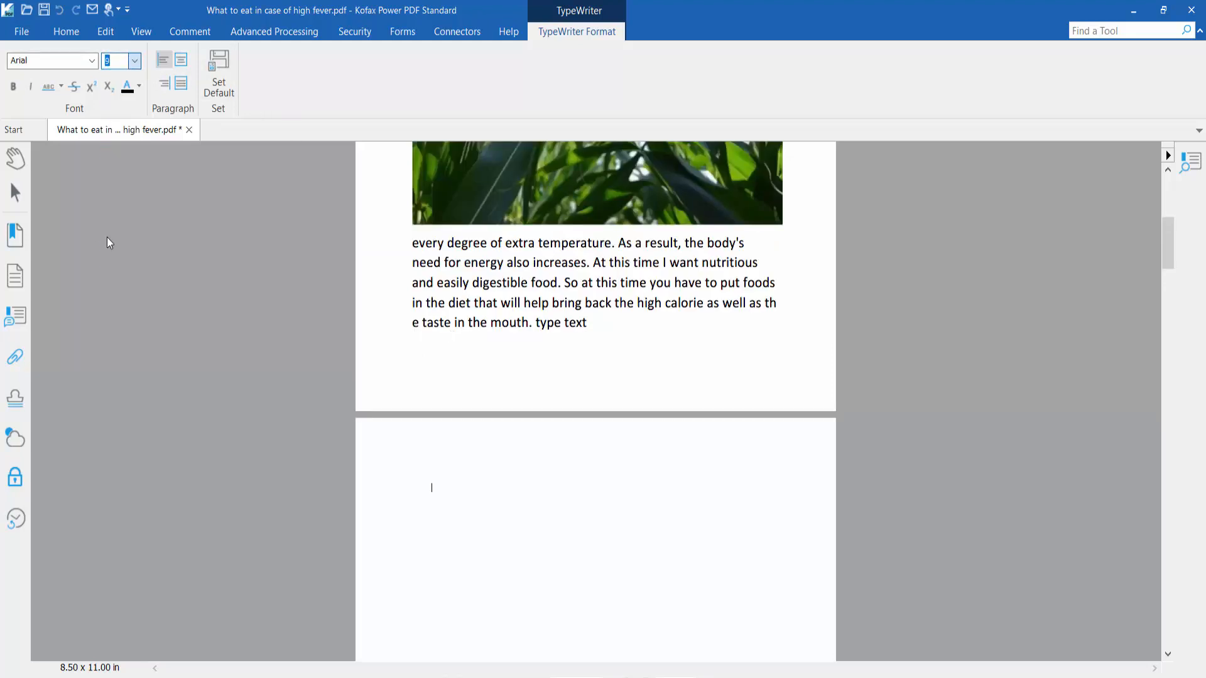
pyautogui.scroll(-3)
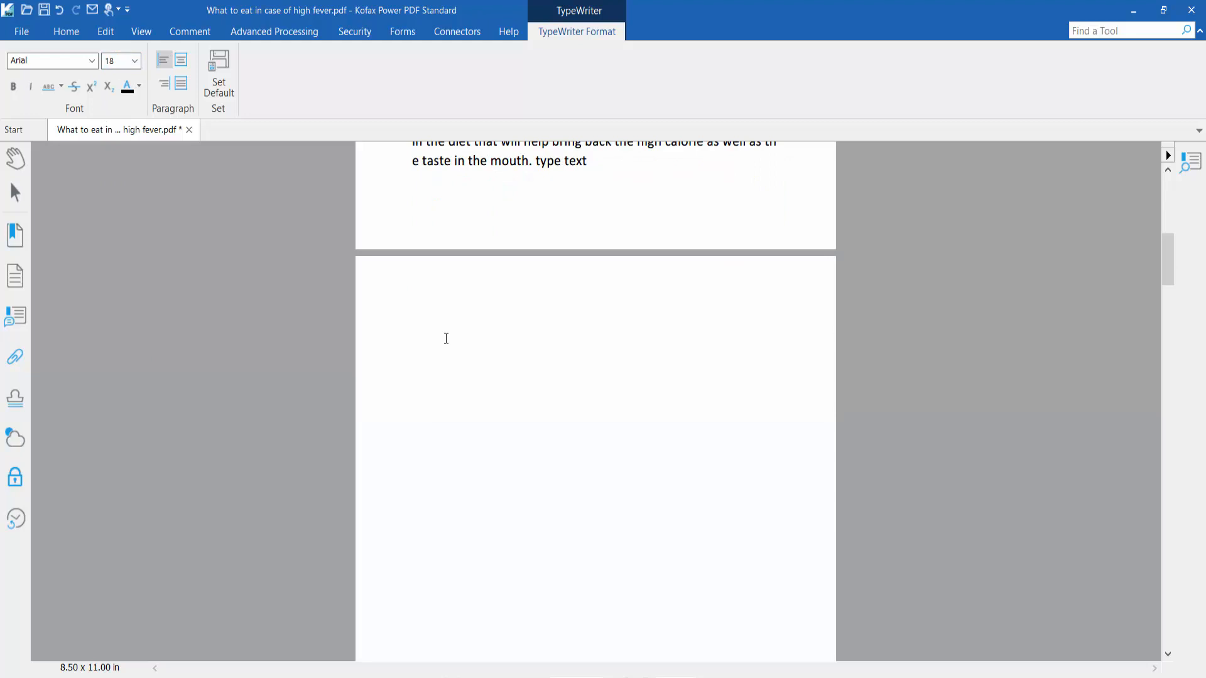
pyautogui.write('type your')
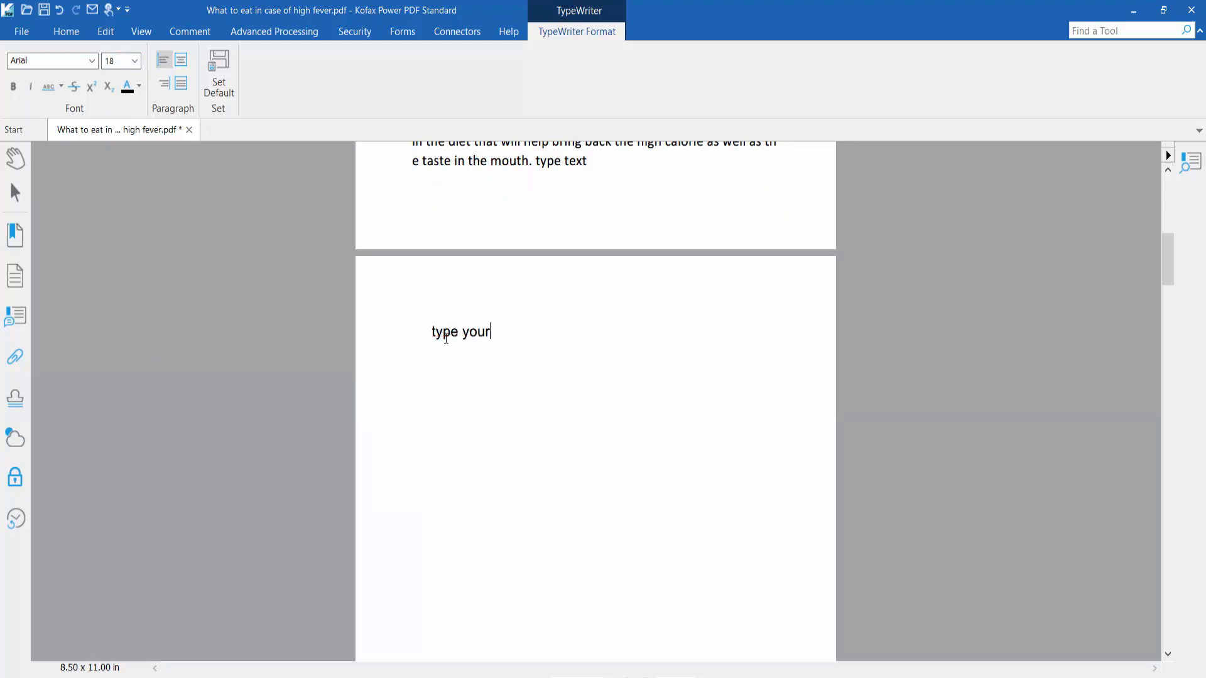
pyautogui.write('text here')
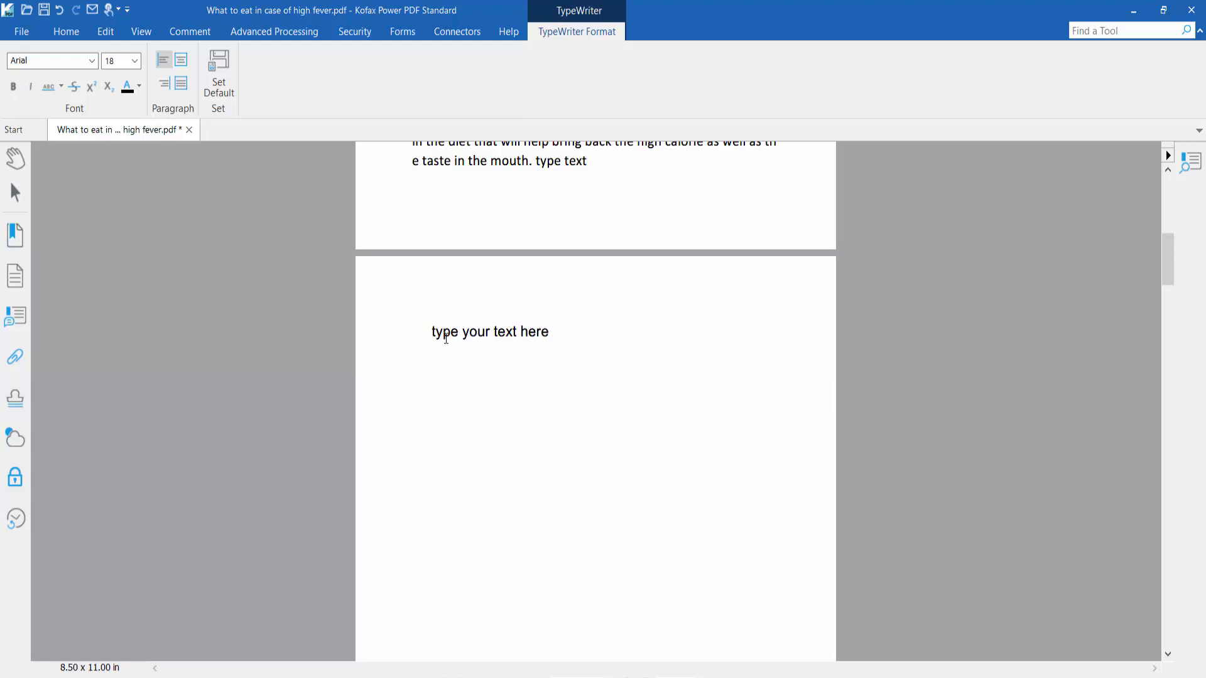
pyautogui.write('yeah')
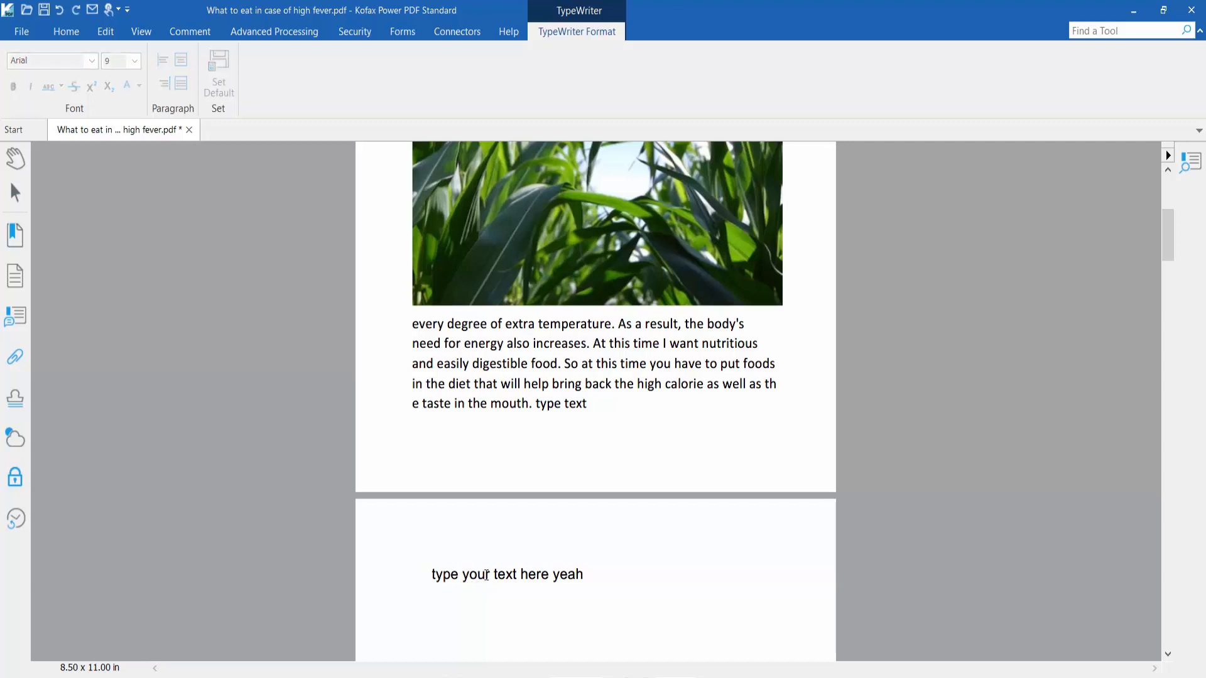
# - Recolor the 'type your text here yeah' note pink and open the File info screen
pyautogui.click(506, 575)
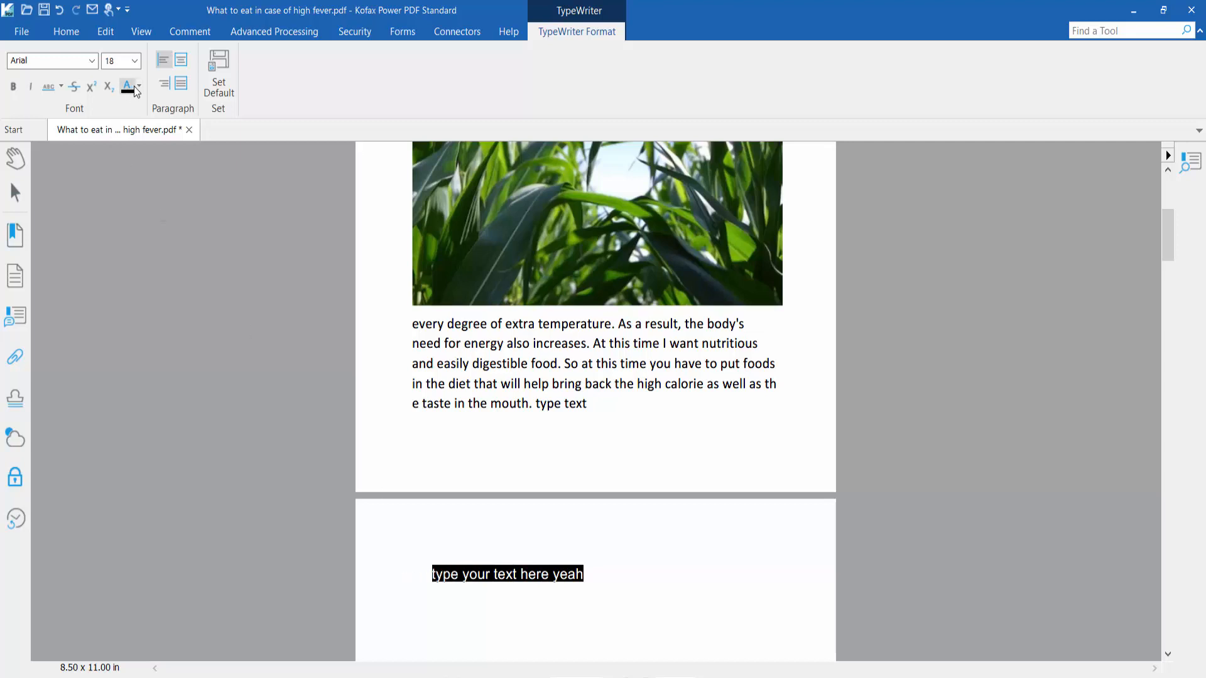
pyautogui.click(131, 87)
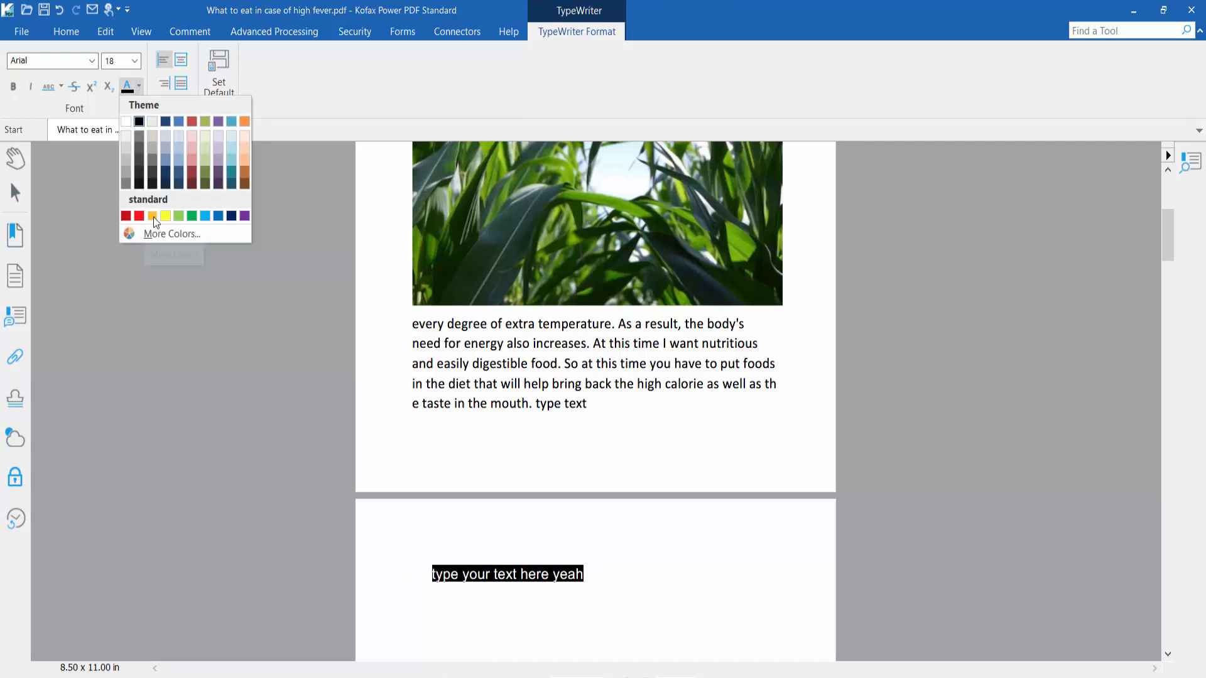
pyautogui.click(153, 215)
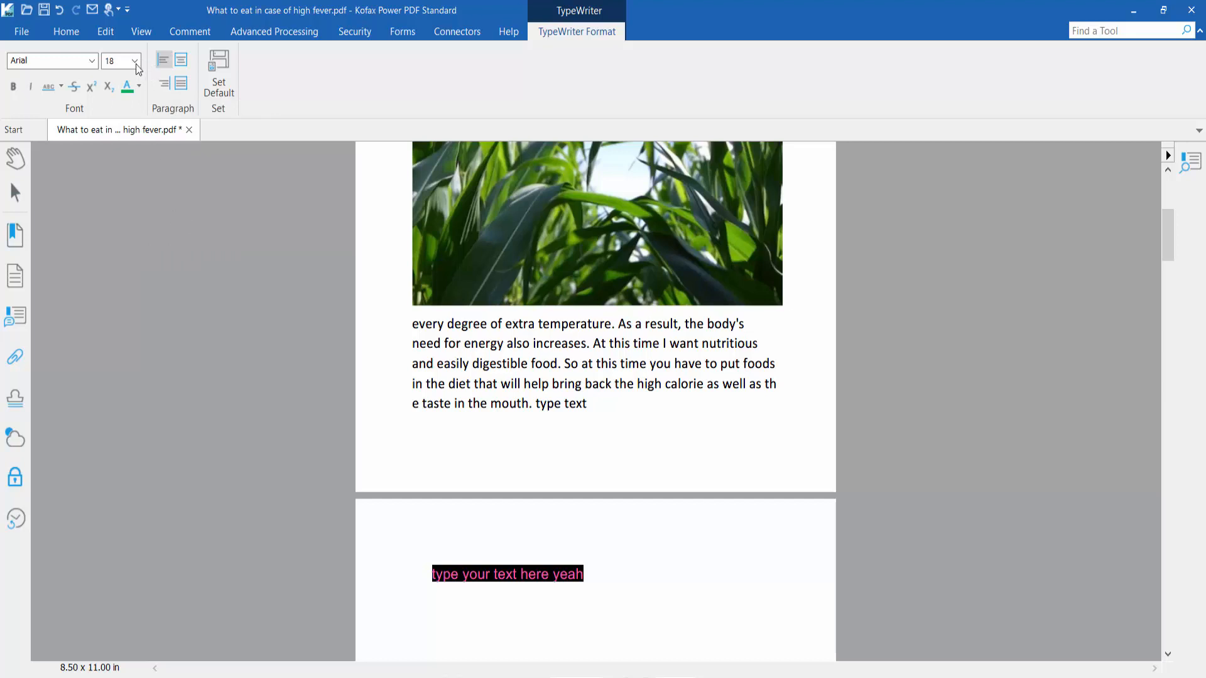
pyautogui.click(94, 60)
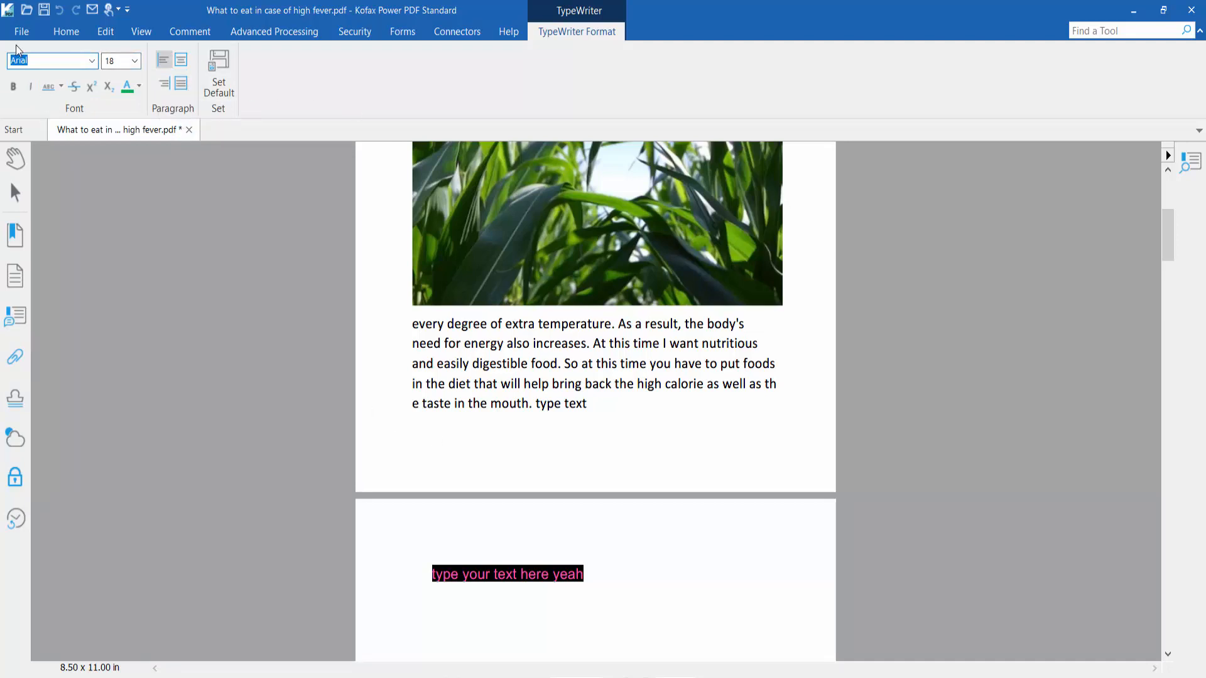
pyautogui.click(26, 32)
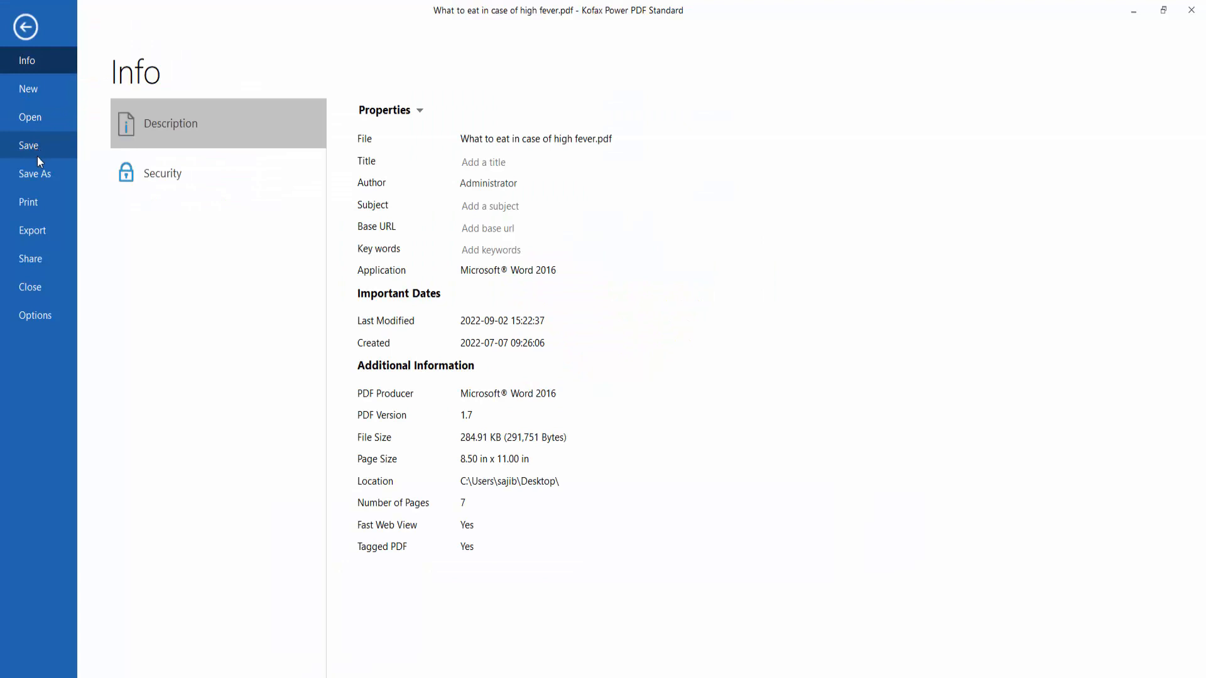